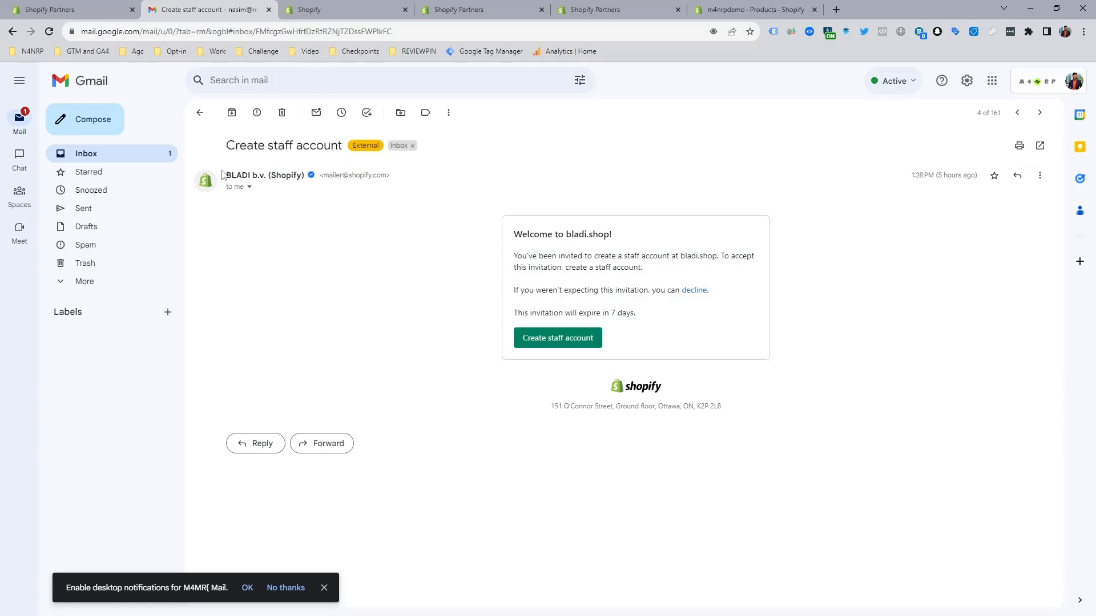
Step: Follow the 'Create staff account' button in the BLADI invitation email
click(199, 113)
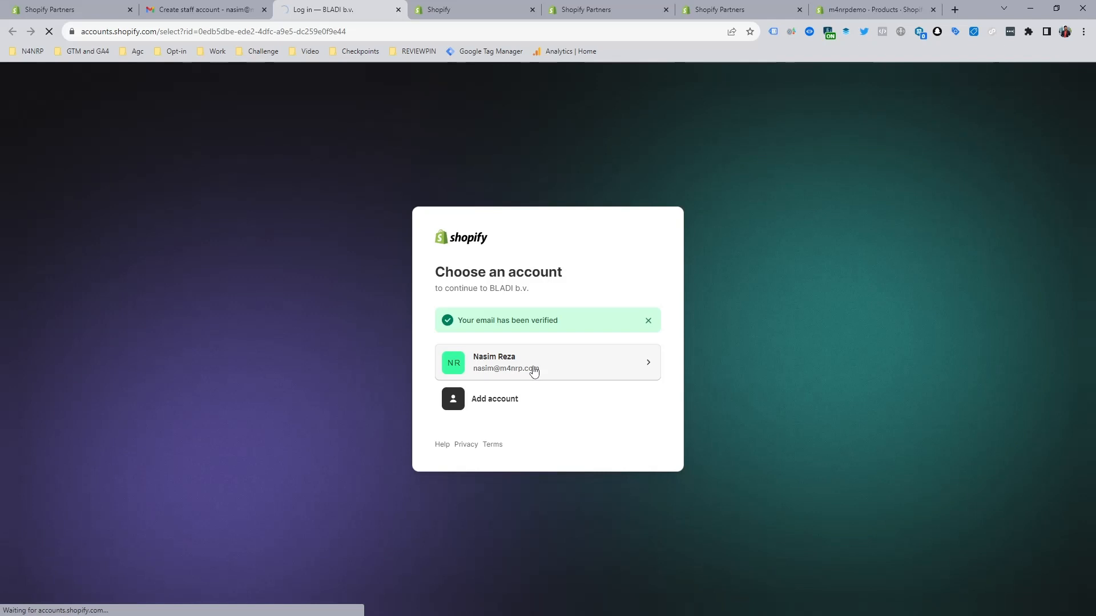
Step: Continue with the verified account and accept the BLADI b.v. staff invitation
click(546, 362)
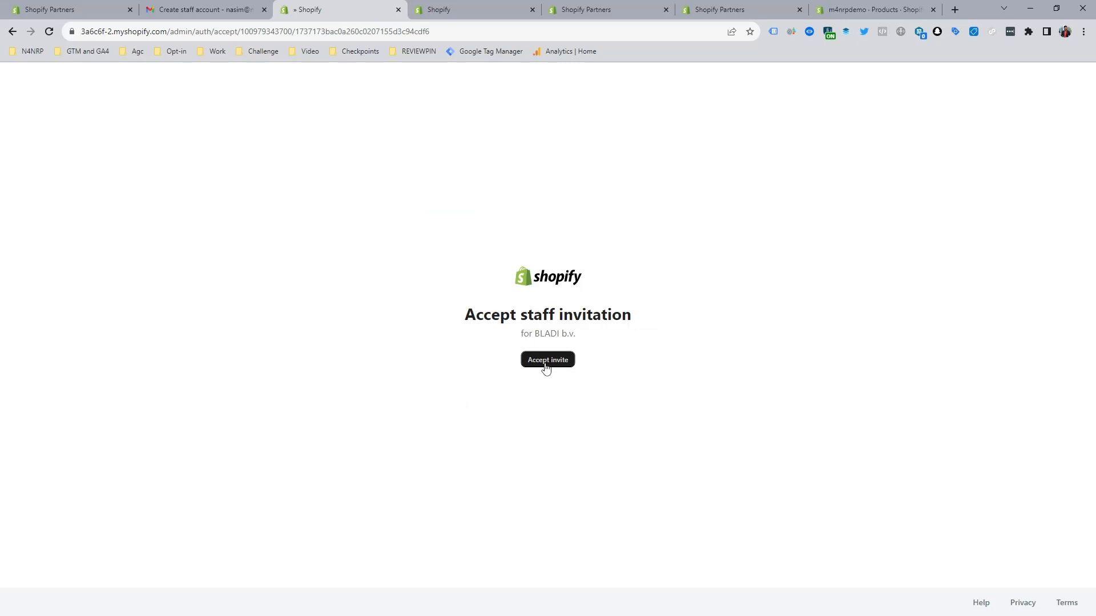
click(546, 360)
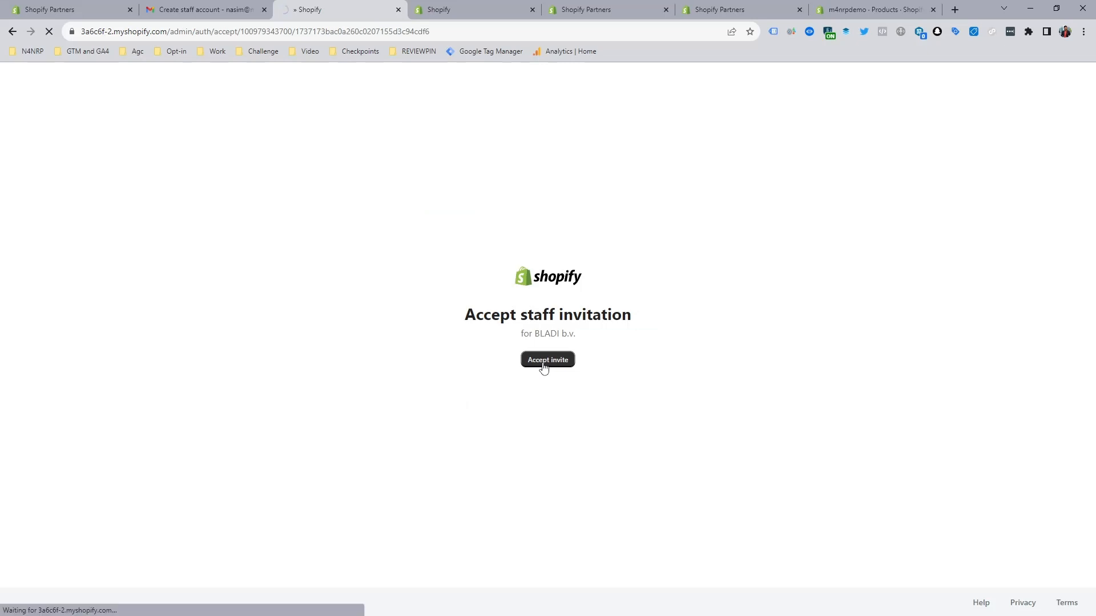
click(546, 359)
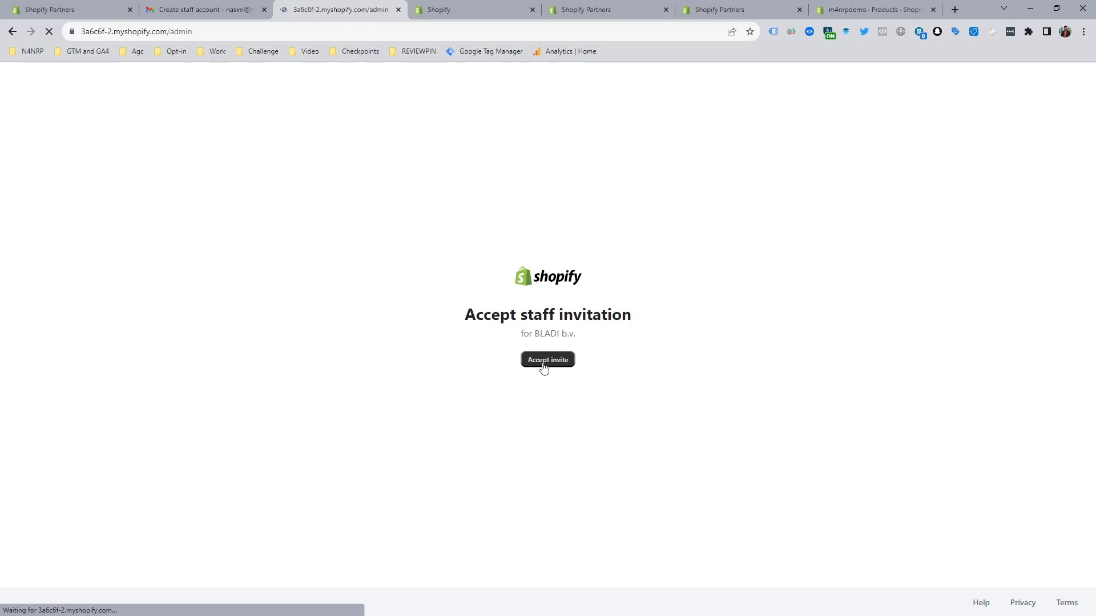
click(547, 359)
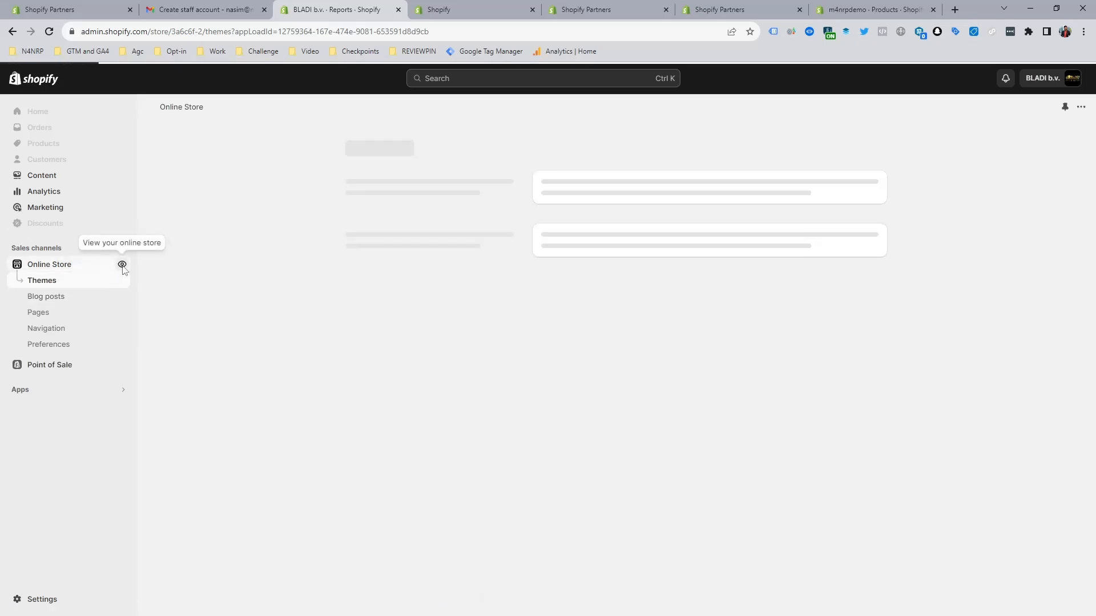
Step: View the live BLADI storefront at bladi.shop from the Online Store sales channel
click(122, 264)
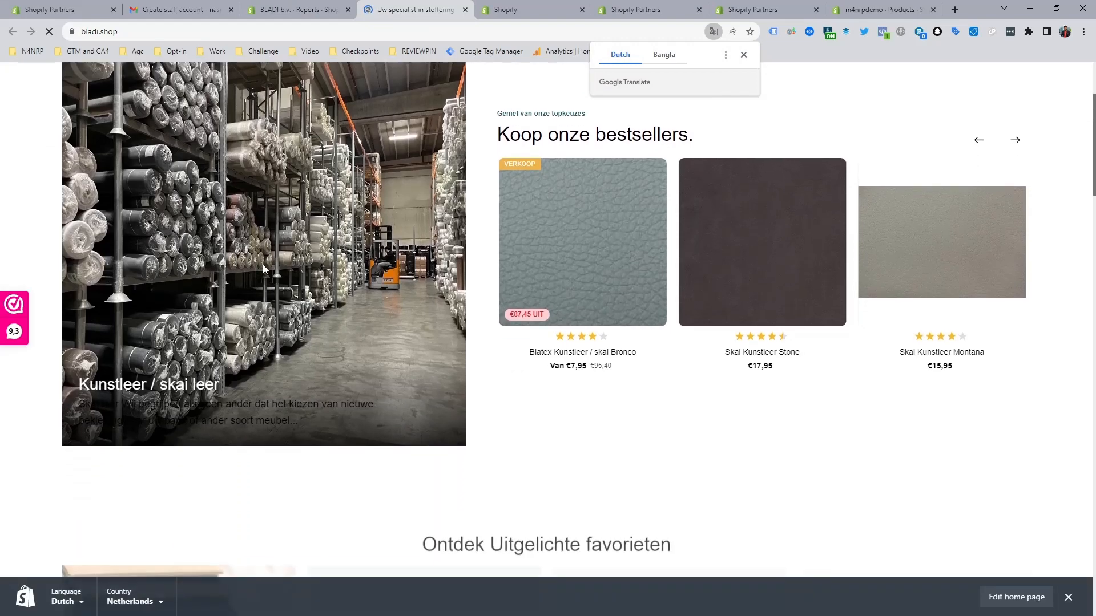
Step: Browse the bladi.shop homepage bestsellers, then return to the Shopify Partners dashboard
scroll(down, 3)
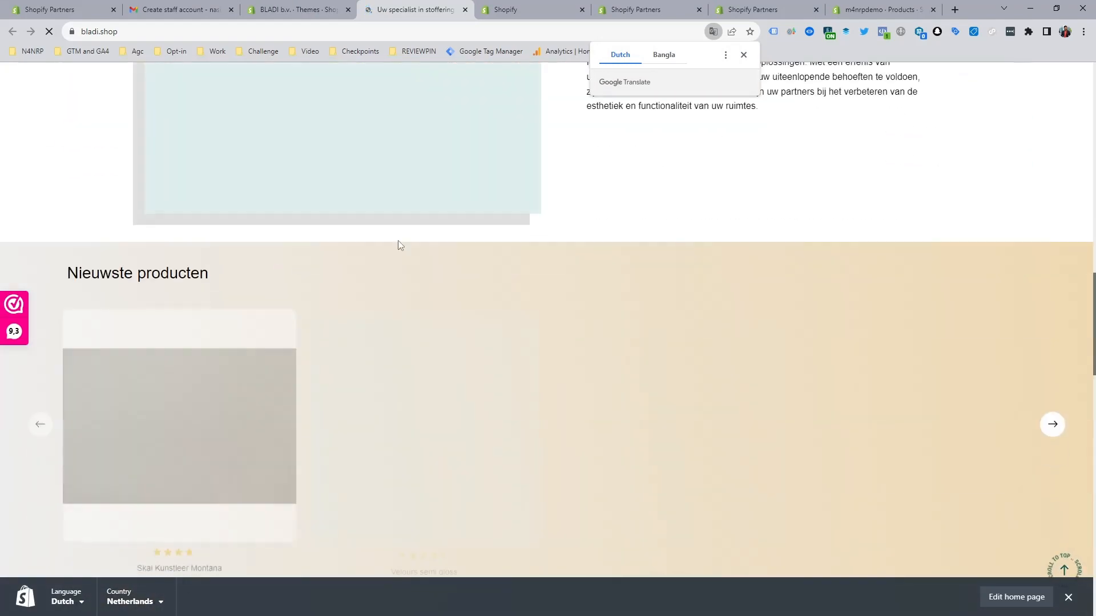
scroll(down, 3)
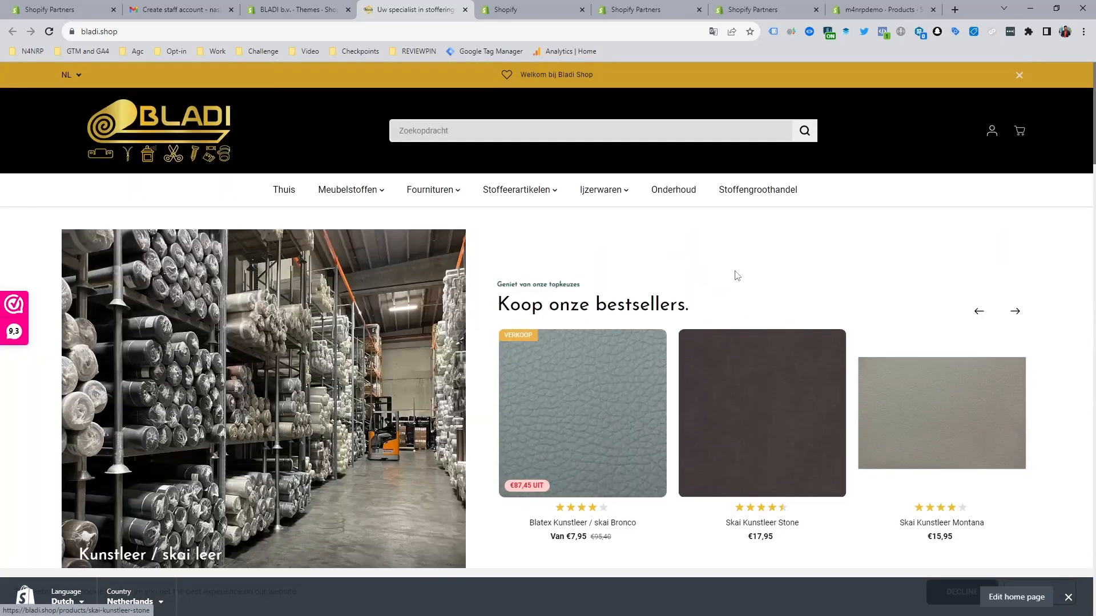
click(293, 9)
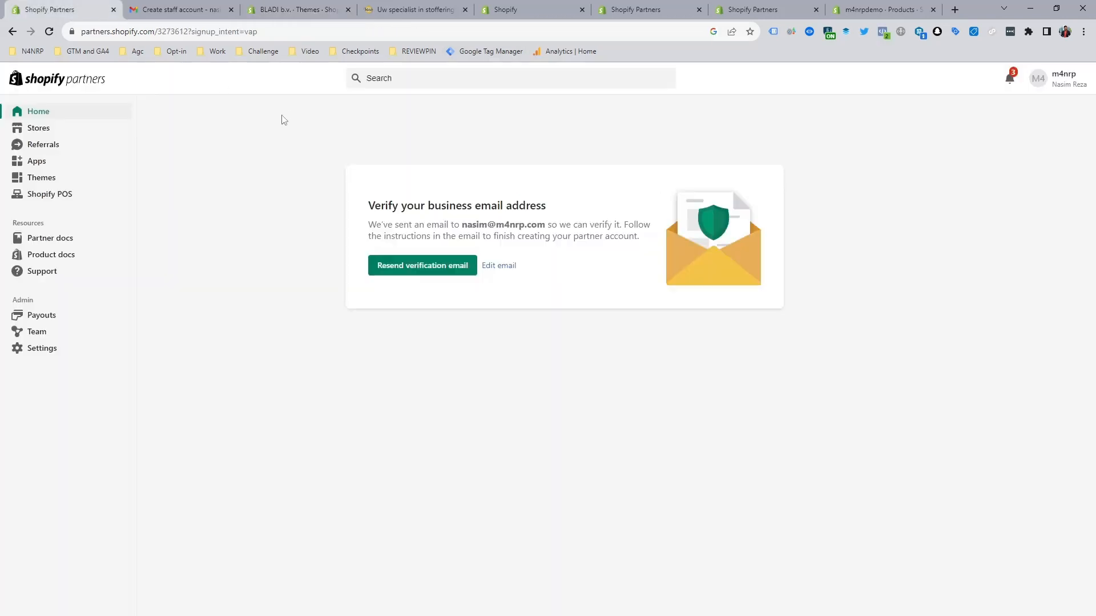
mouse_move(63, 80)
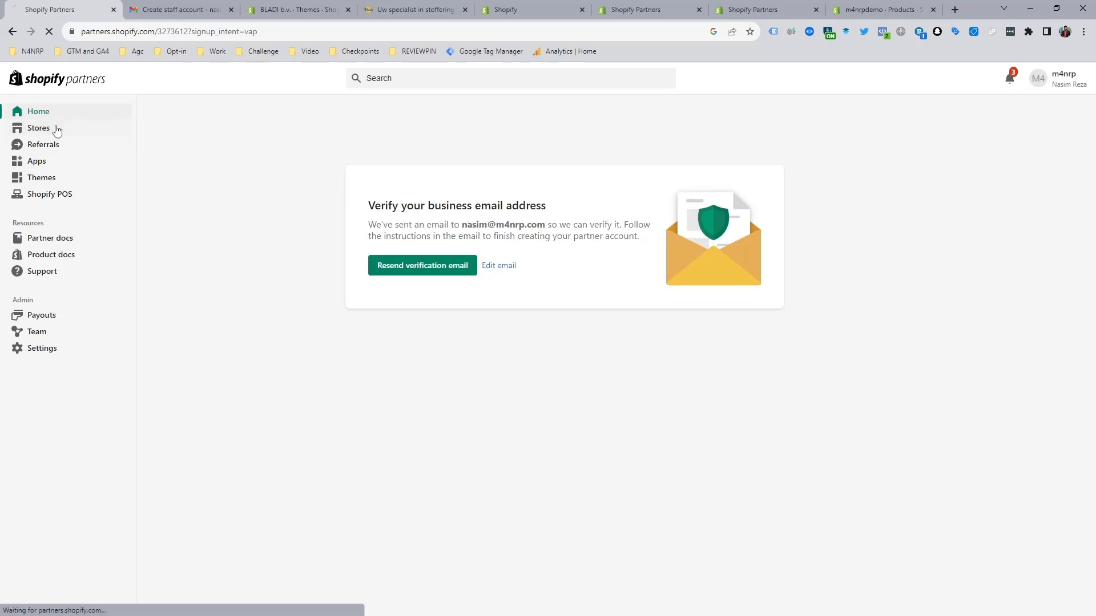
Step: Show the Partners Stores list with the m4nrpdemo development store
click(39, 128)
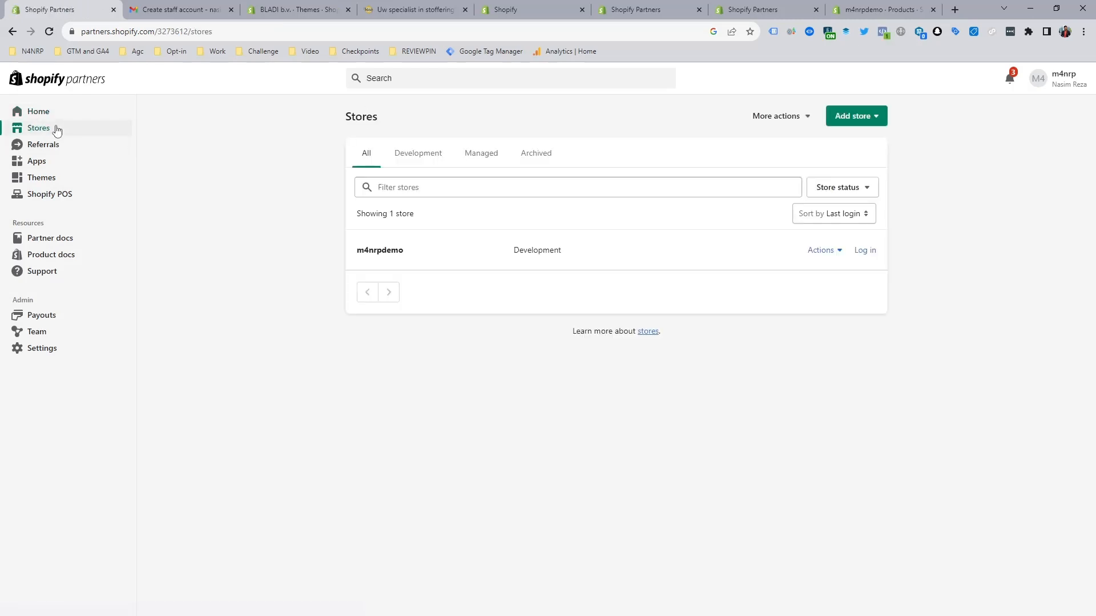
click(48, 32)
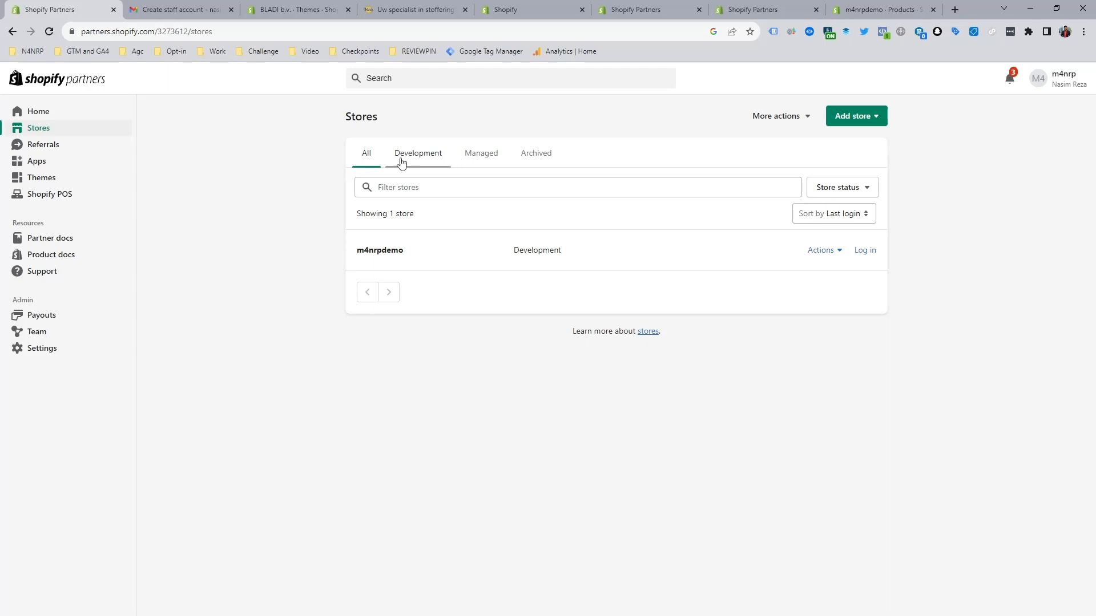
click(365, 153)
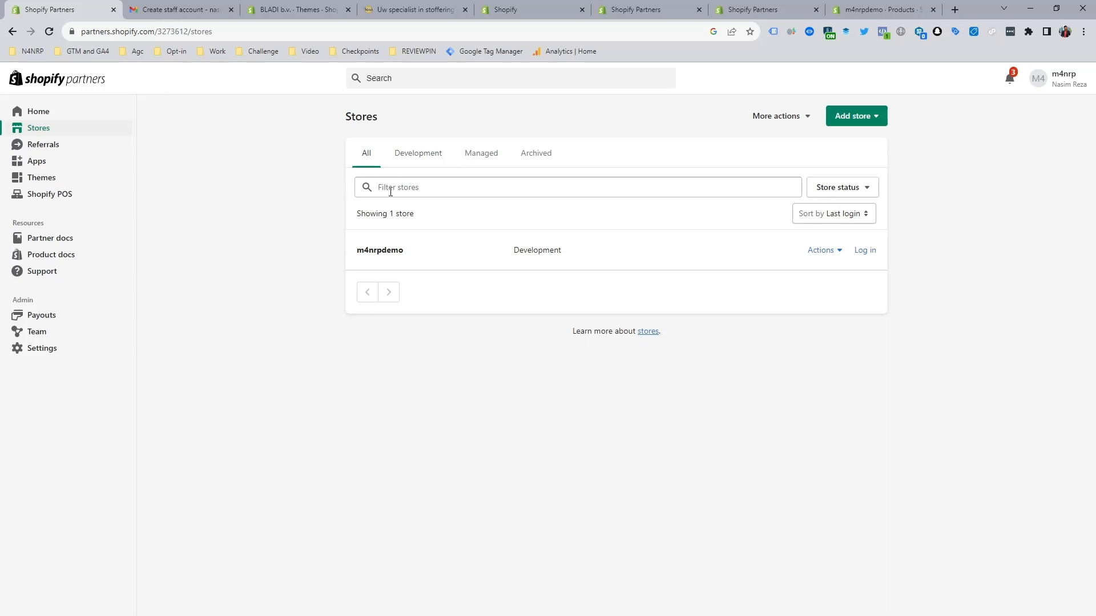
mouse_move(168, 234)
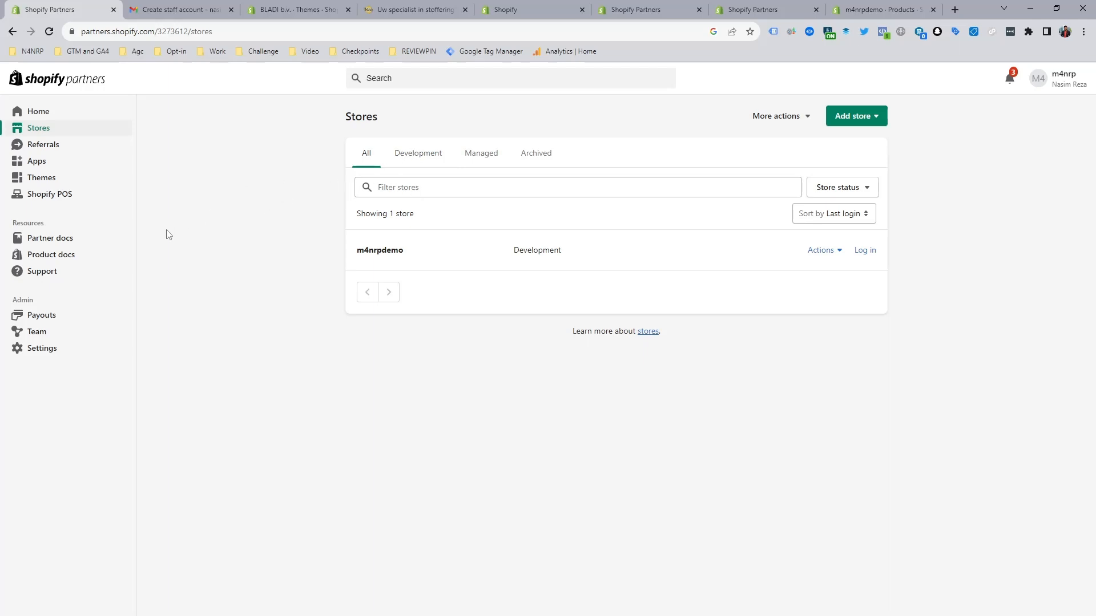